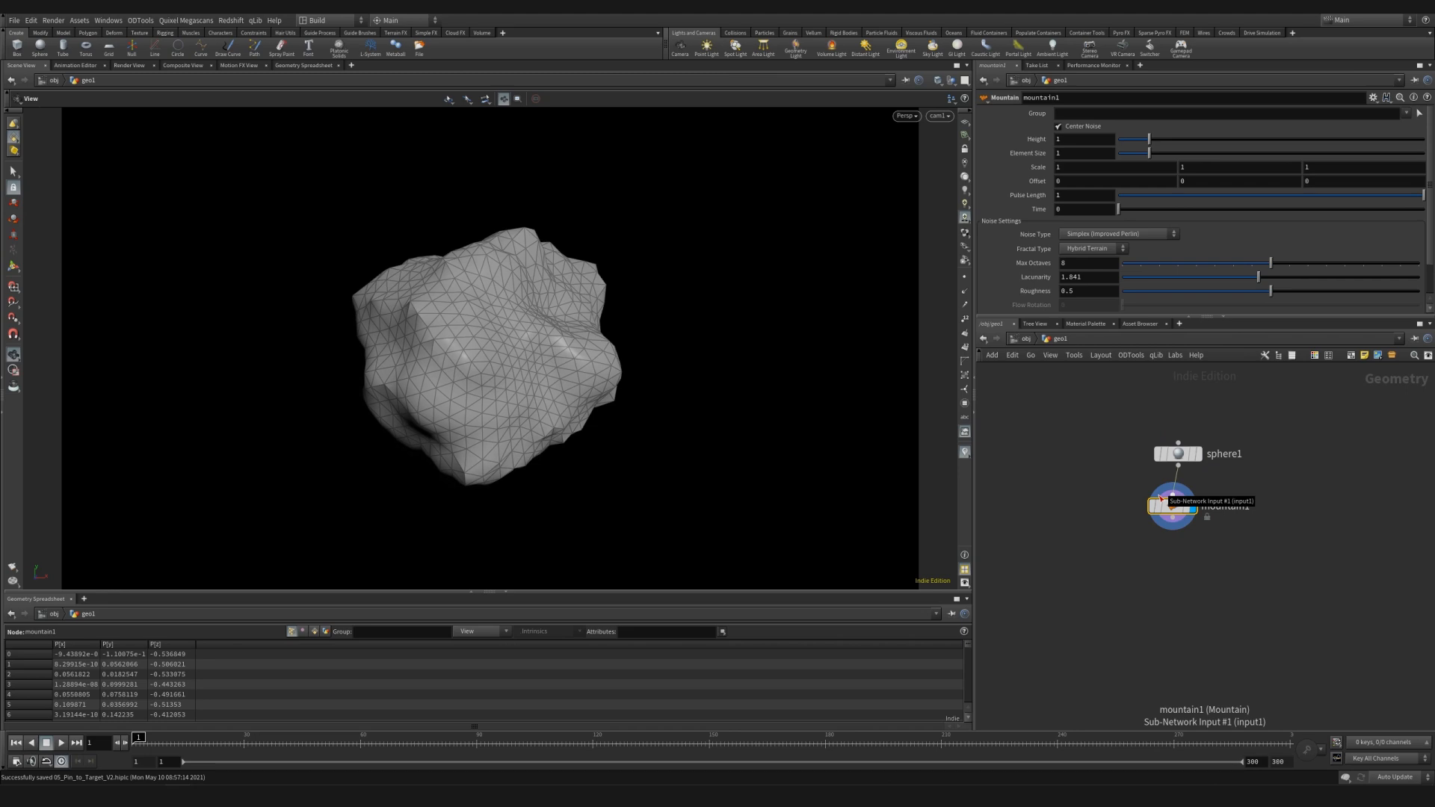
mouse_move(1263, 536)
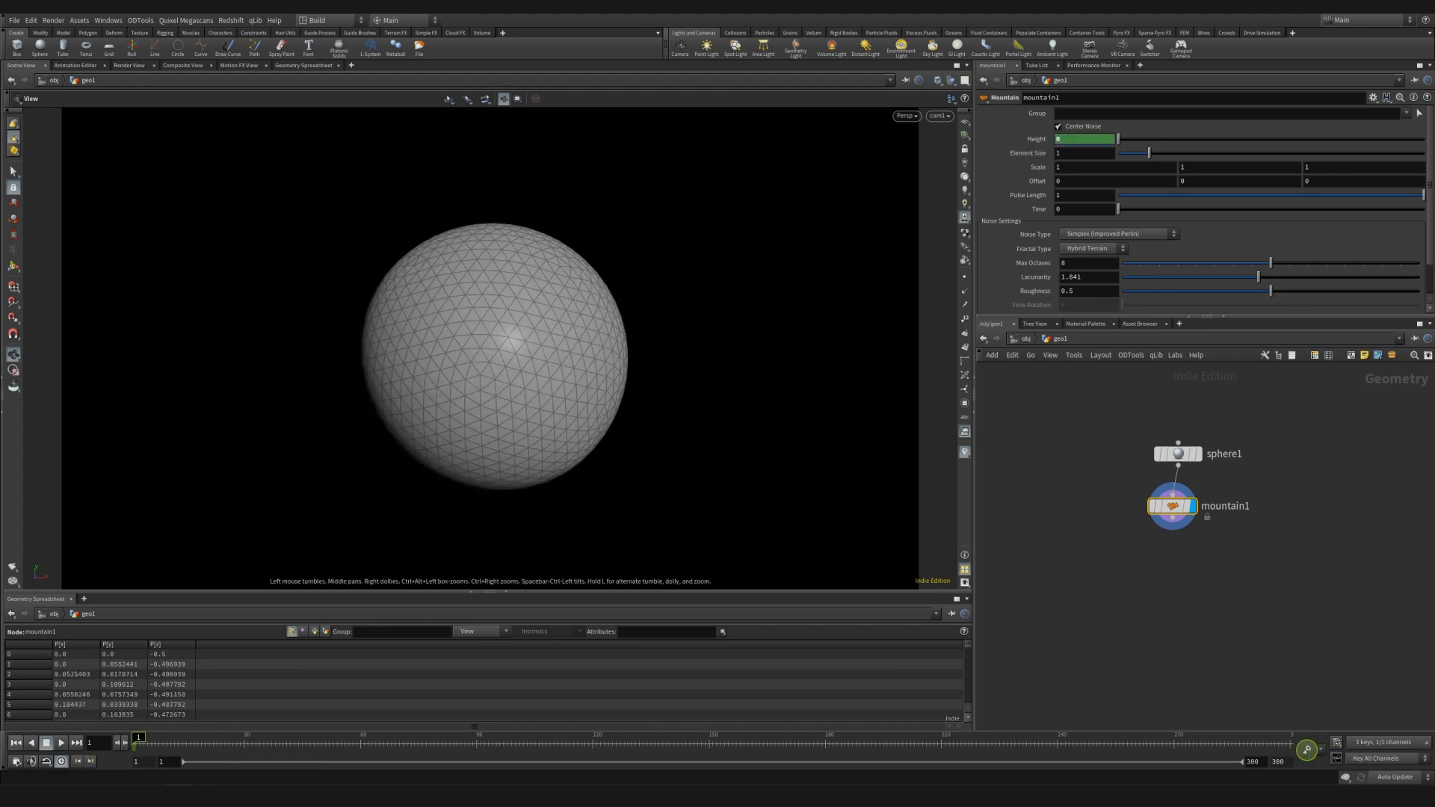
- Keyframe mountain1 Height from 0 at frame 1 upward at frame 15, Element Size 0.33, Offset $F*0.01
left_click(187, 757)
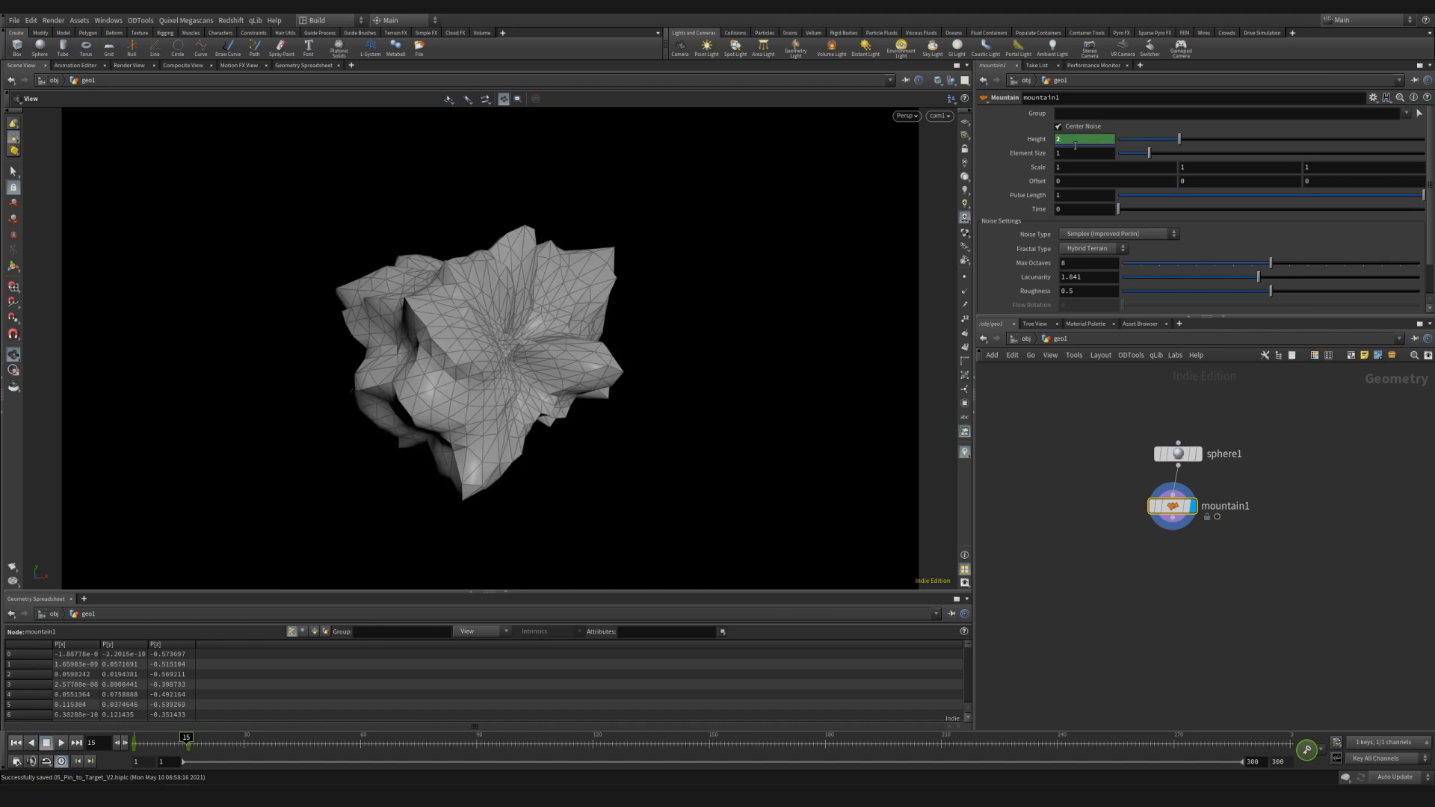
left_click_drag(1146, 152, 1125, 153)
type("$F * 0.01")
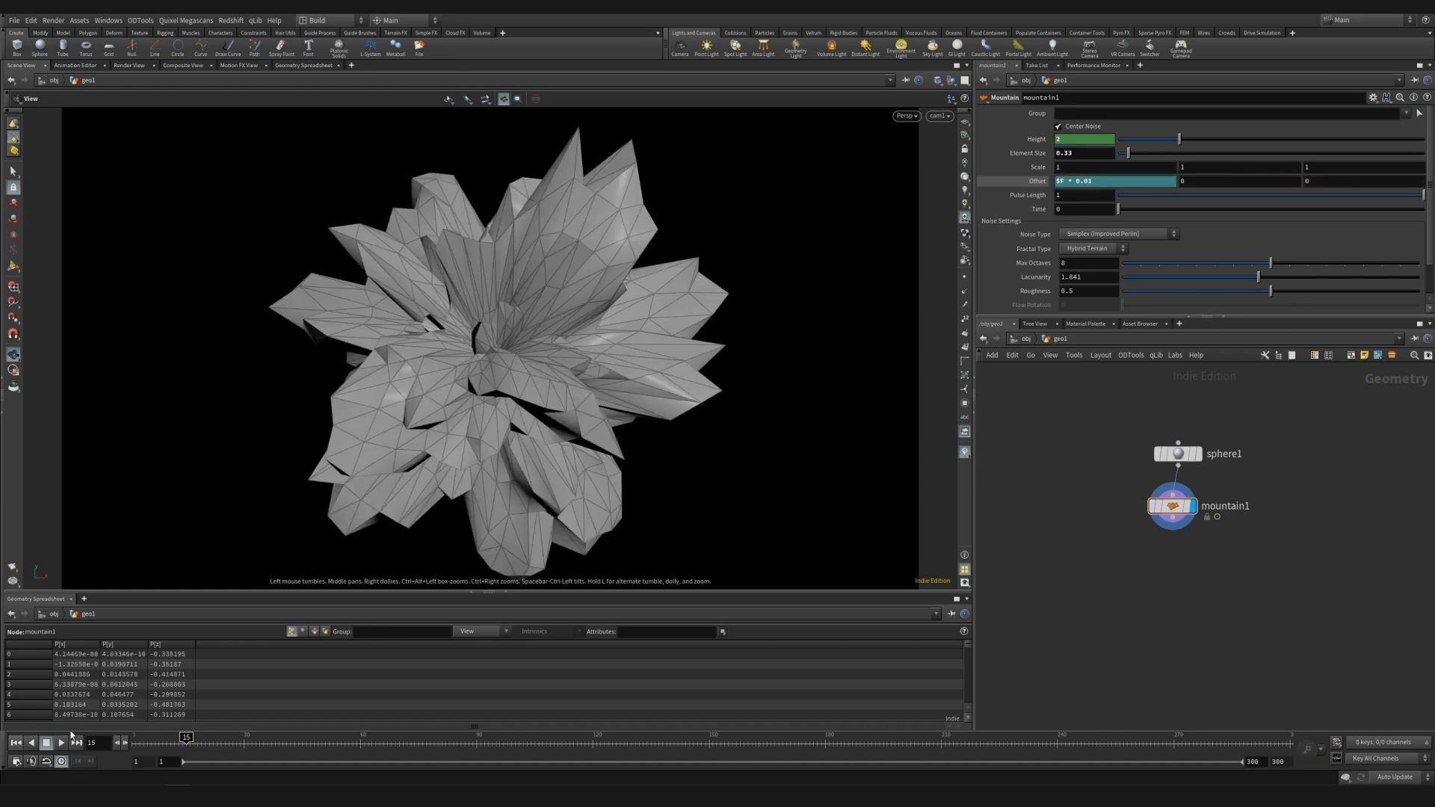
left_click(53, 741)
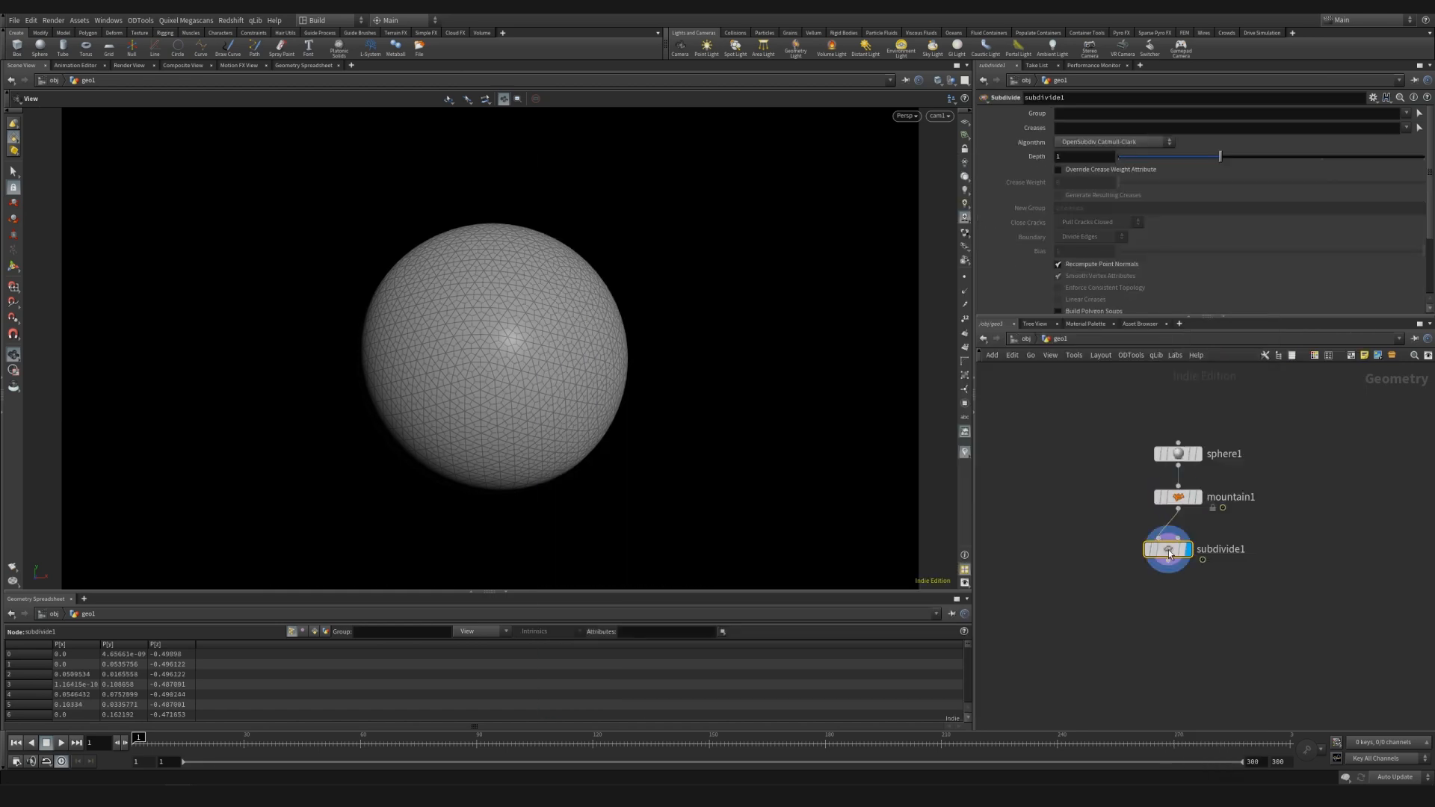
- Set the new Subdivide node's Algorithm to OpenSubdiv Loop
left_click(1115, 143)
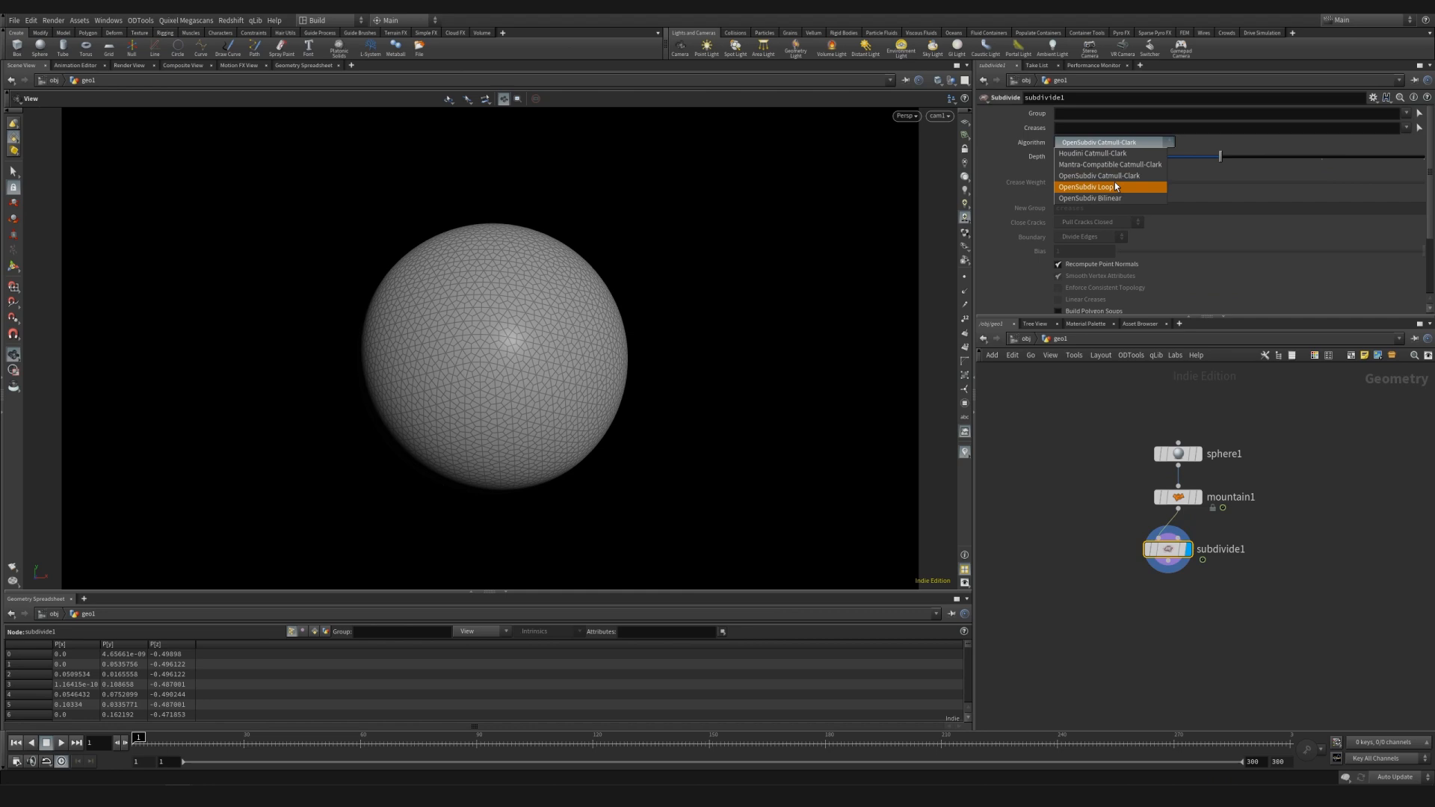
left_click(1094, 186)
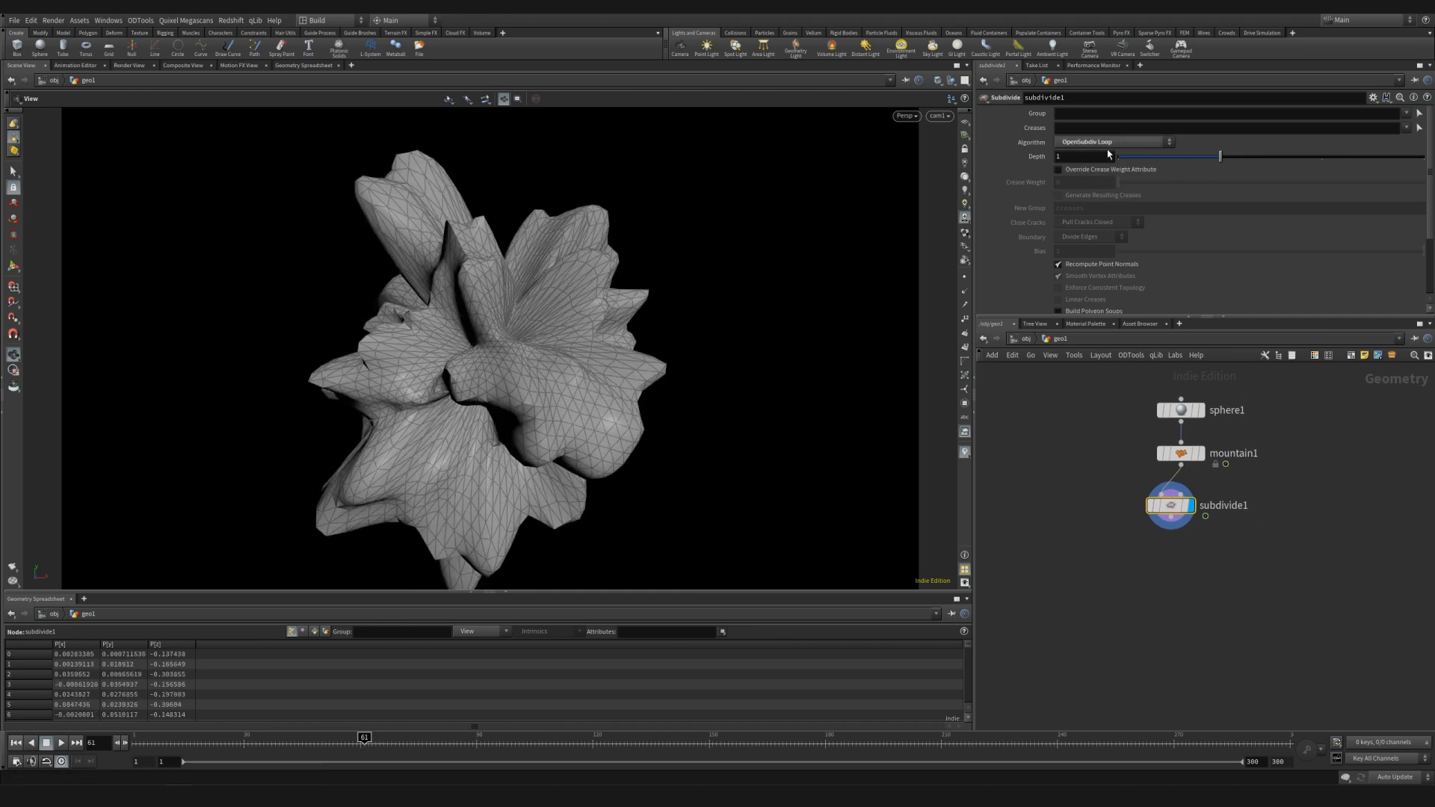
mouse_move(1169, 536)
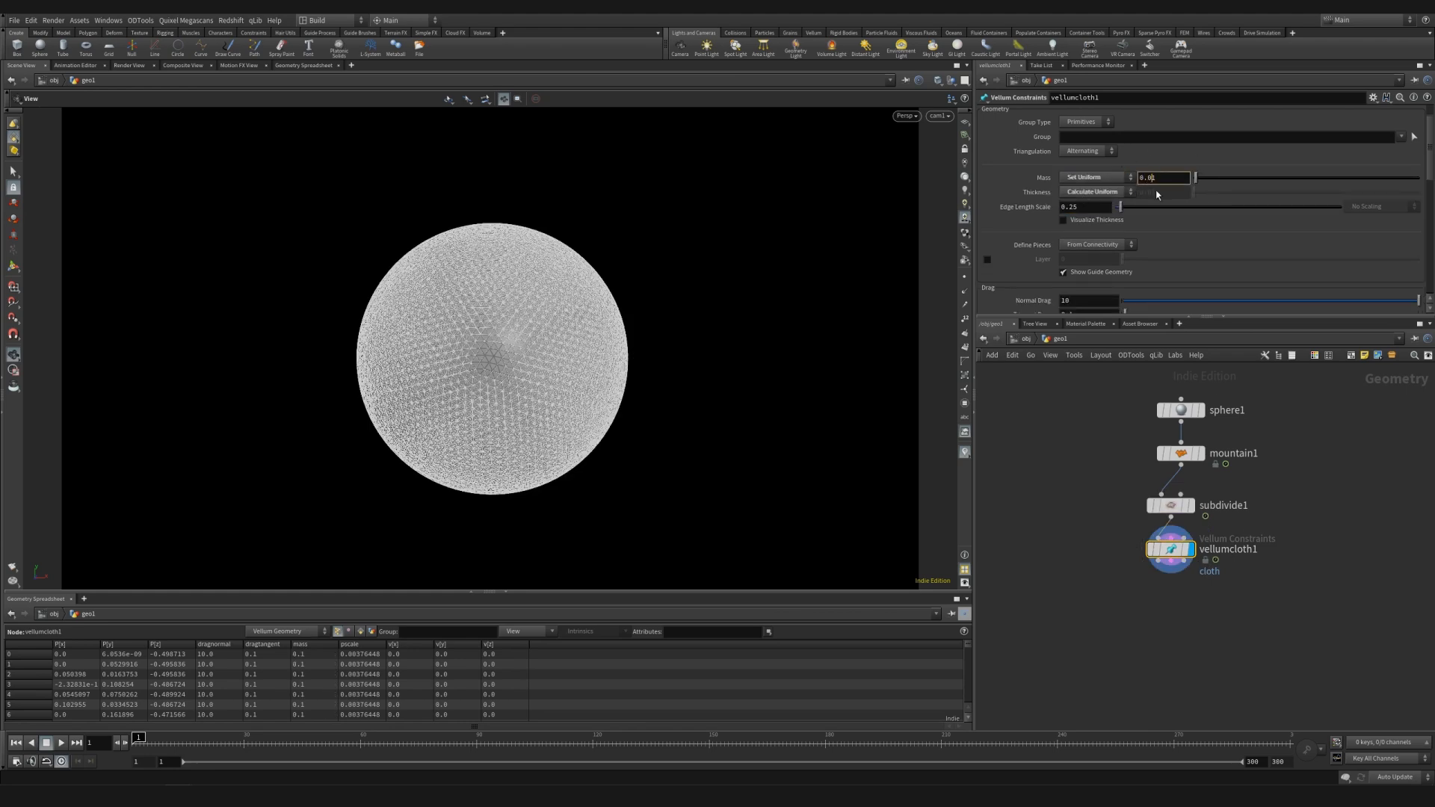
- Give the Vellum cloth Mass 0.01, Stretch Stiffness preset 100 and a very low Bend Stiffness preset
scroll("down", 3)
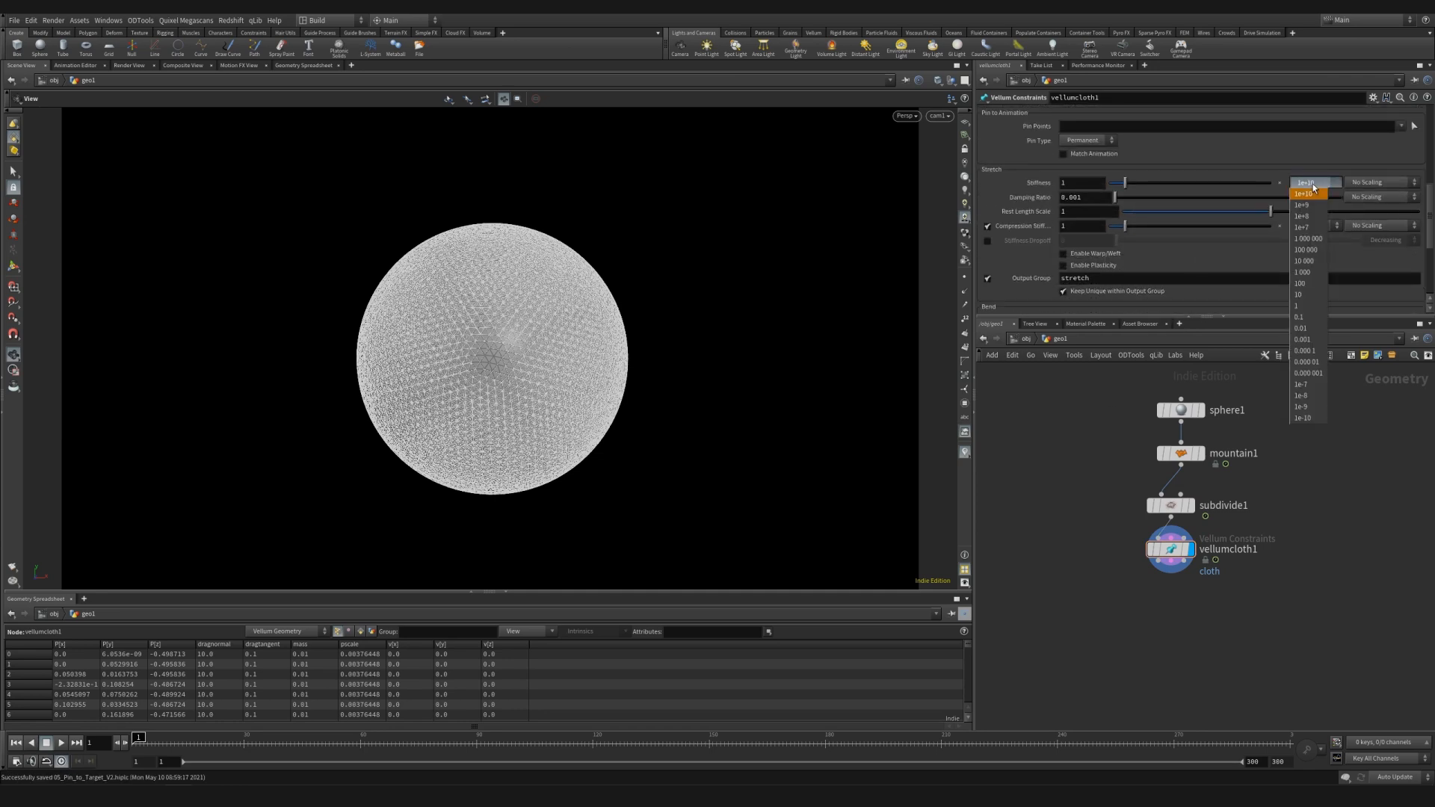
left_click(1304, 302)
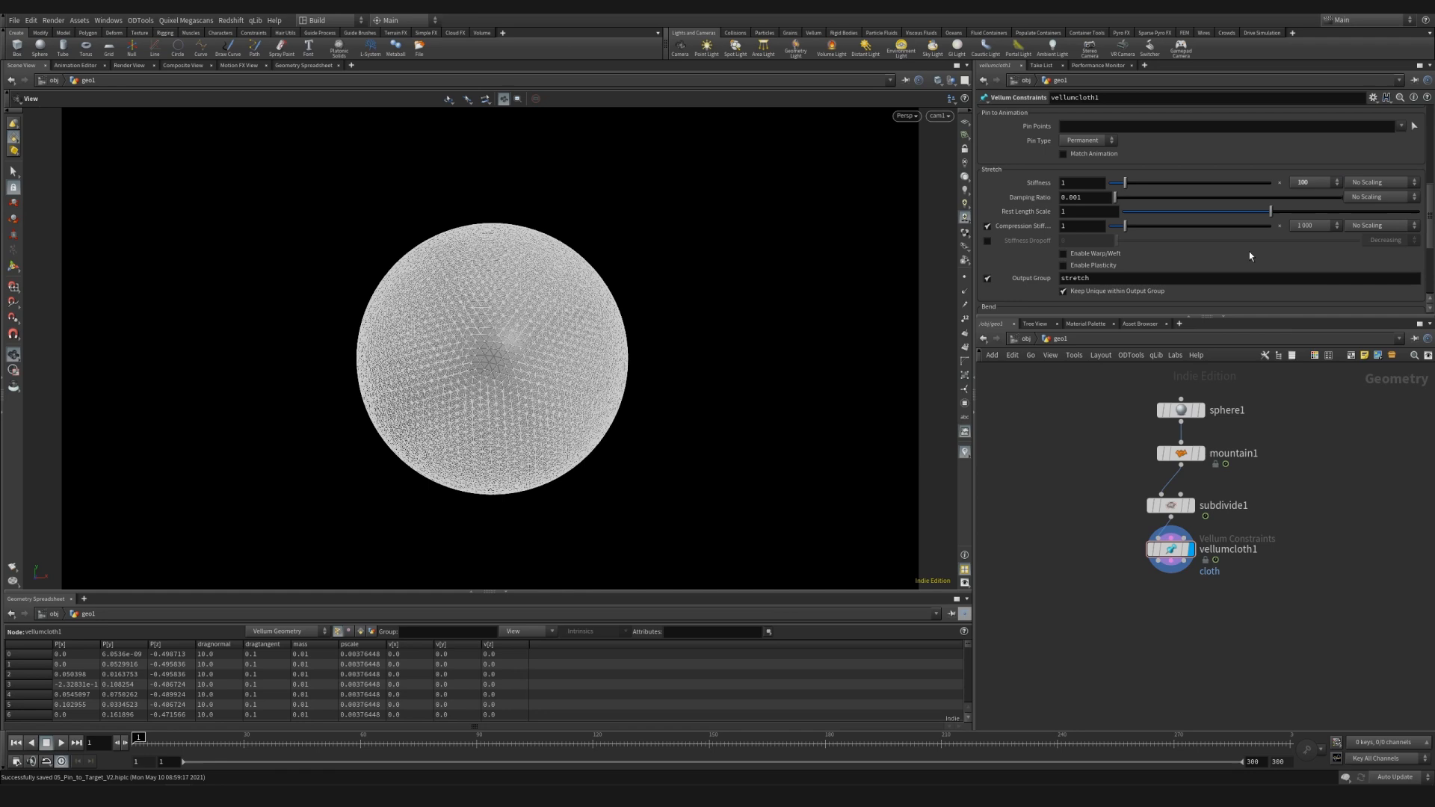
left_click(1315, 217)
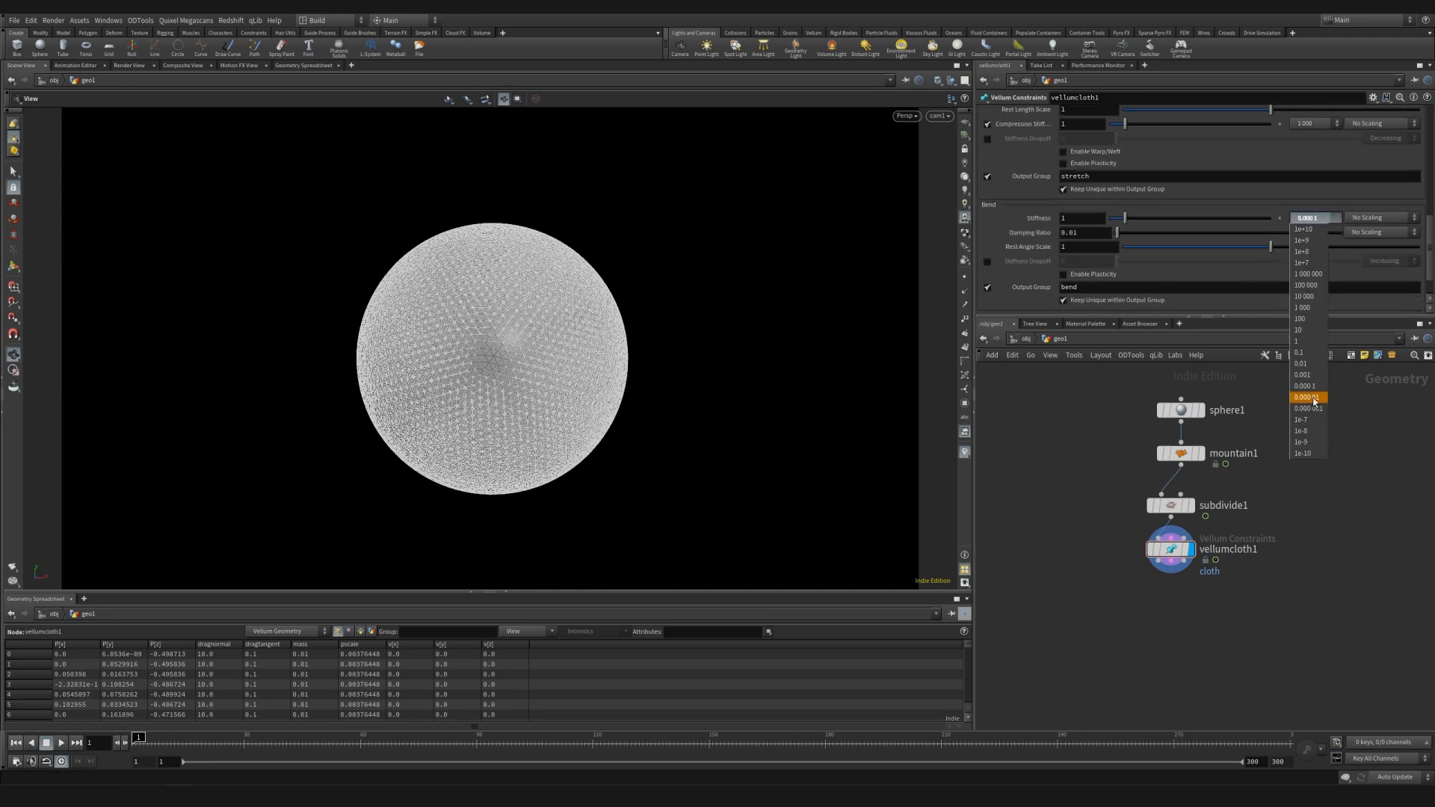
left_click(1308, 396)
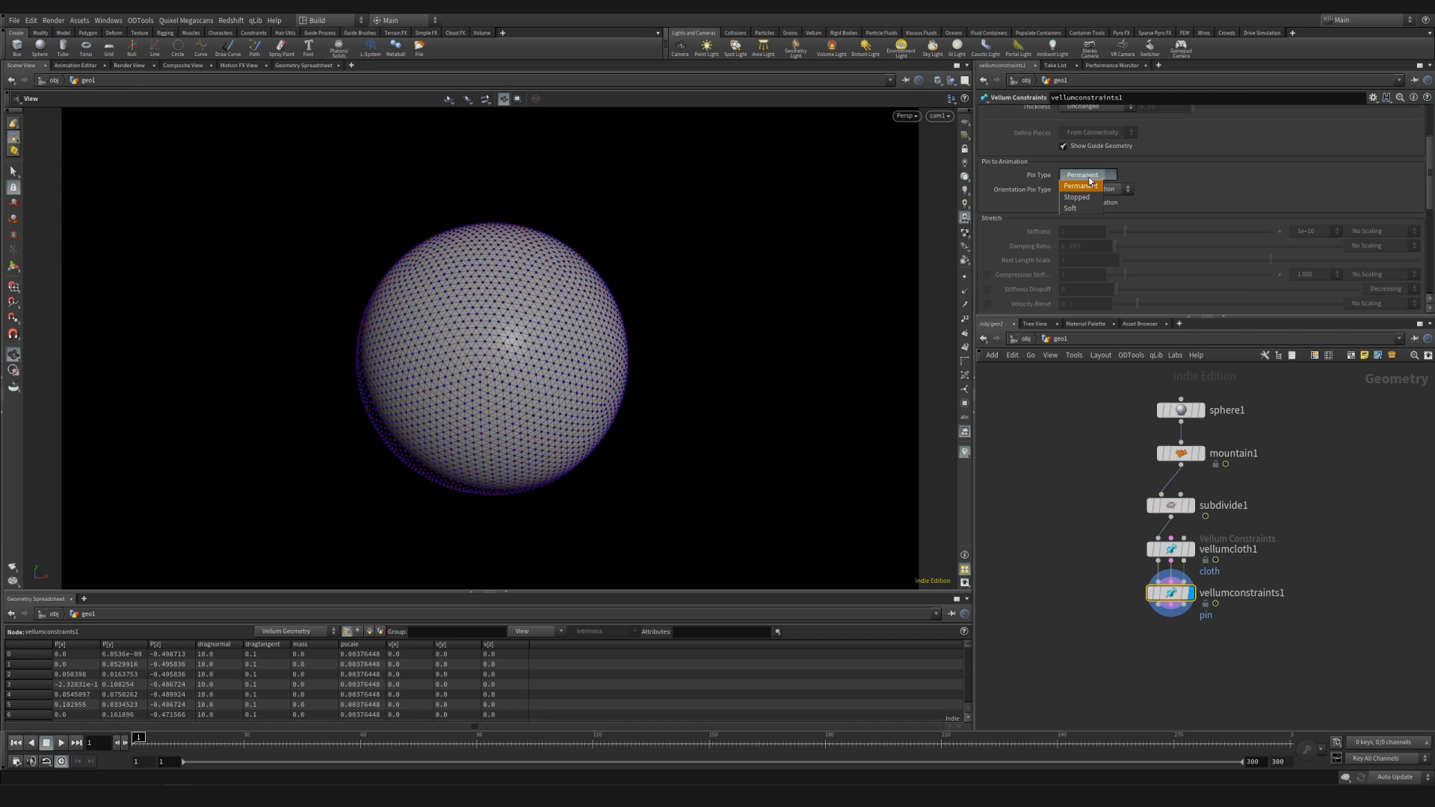
- Make the pin constraint Soft with Match Animation, then add a Vellum Solver and dive inside
left_click(1081, 208)
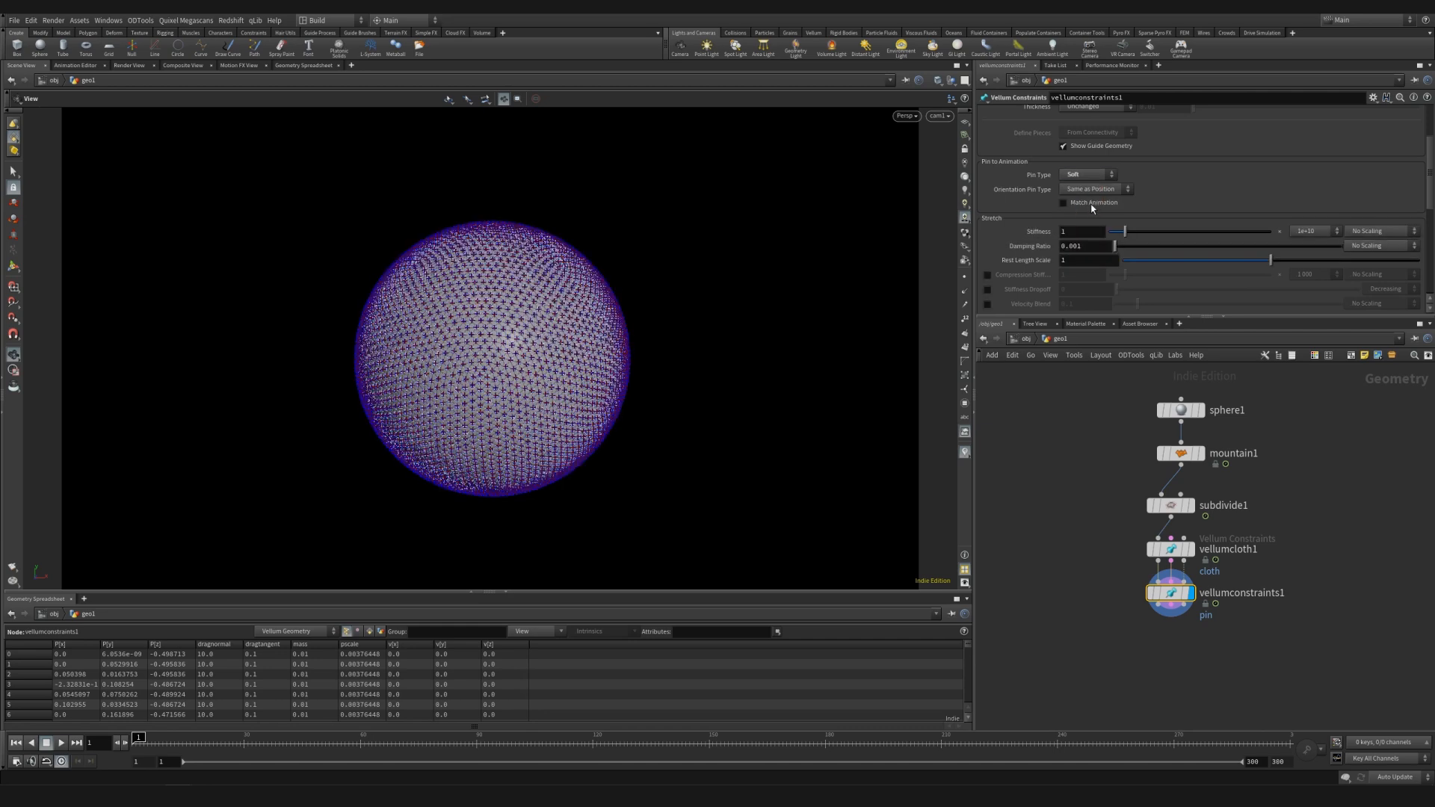
left_click(1336, 230)
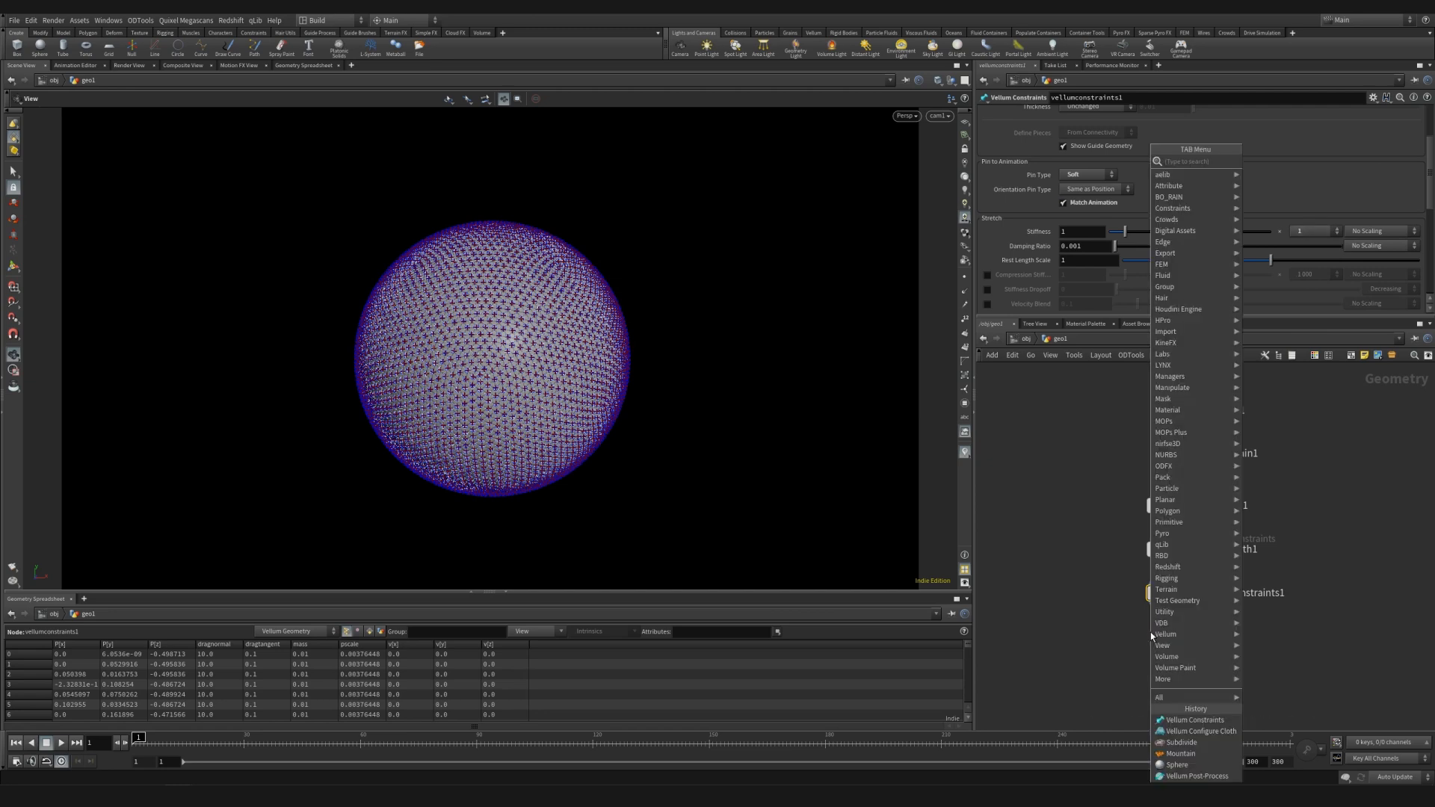
left_click(1164, 634)
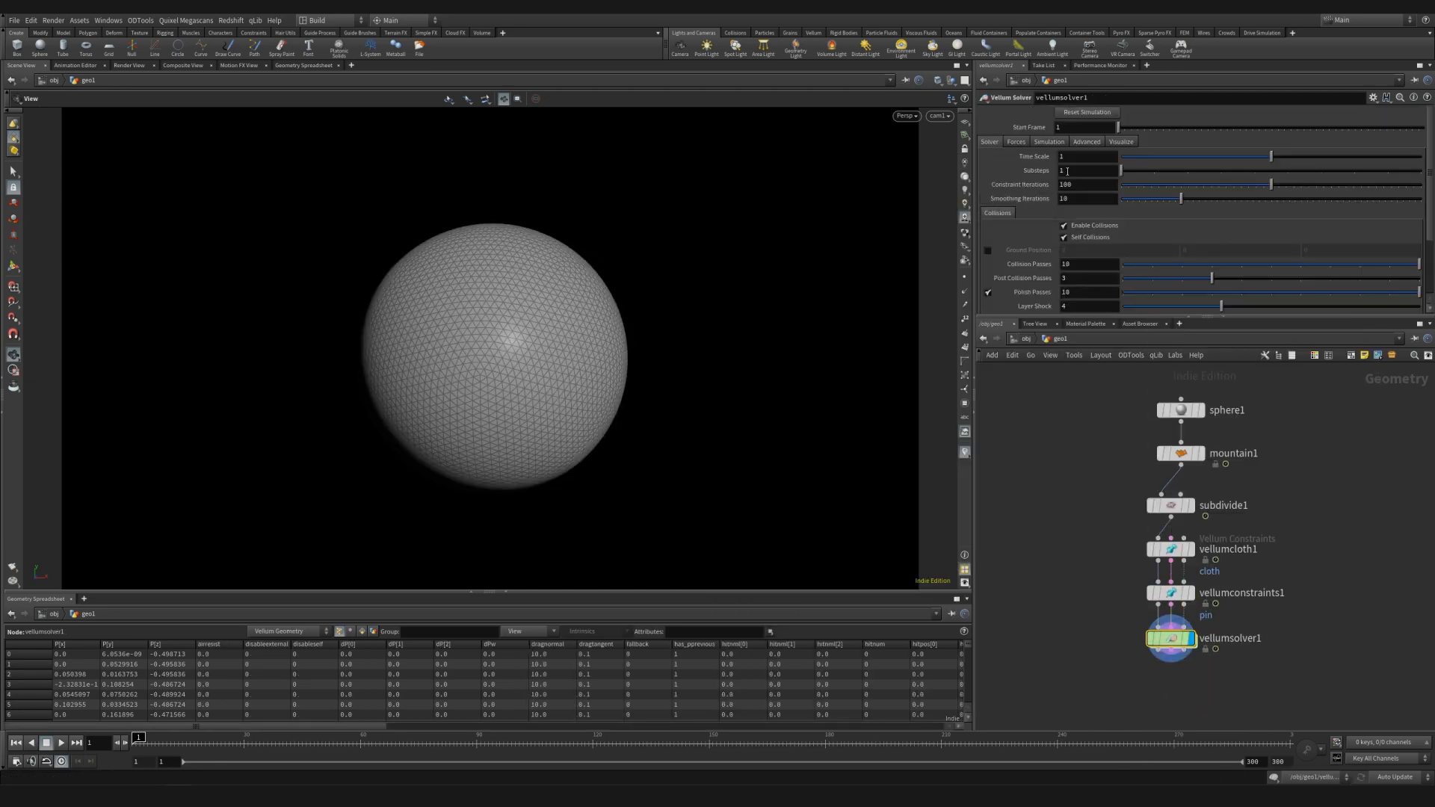
left_click(1016, 141)
type("pop")
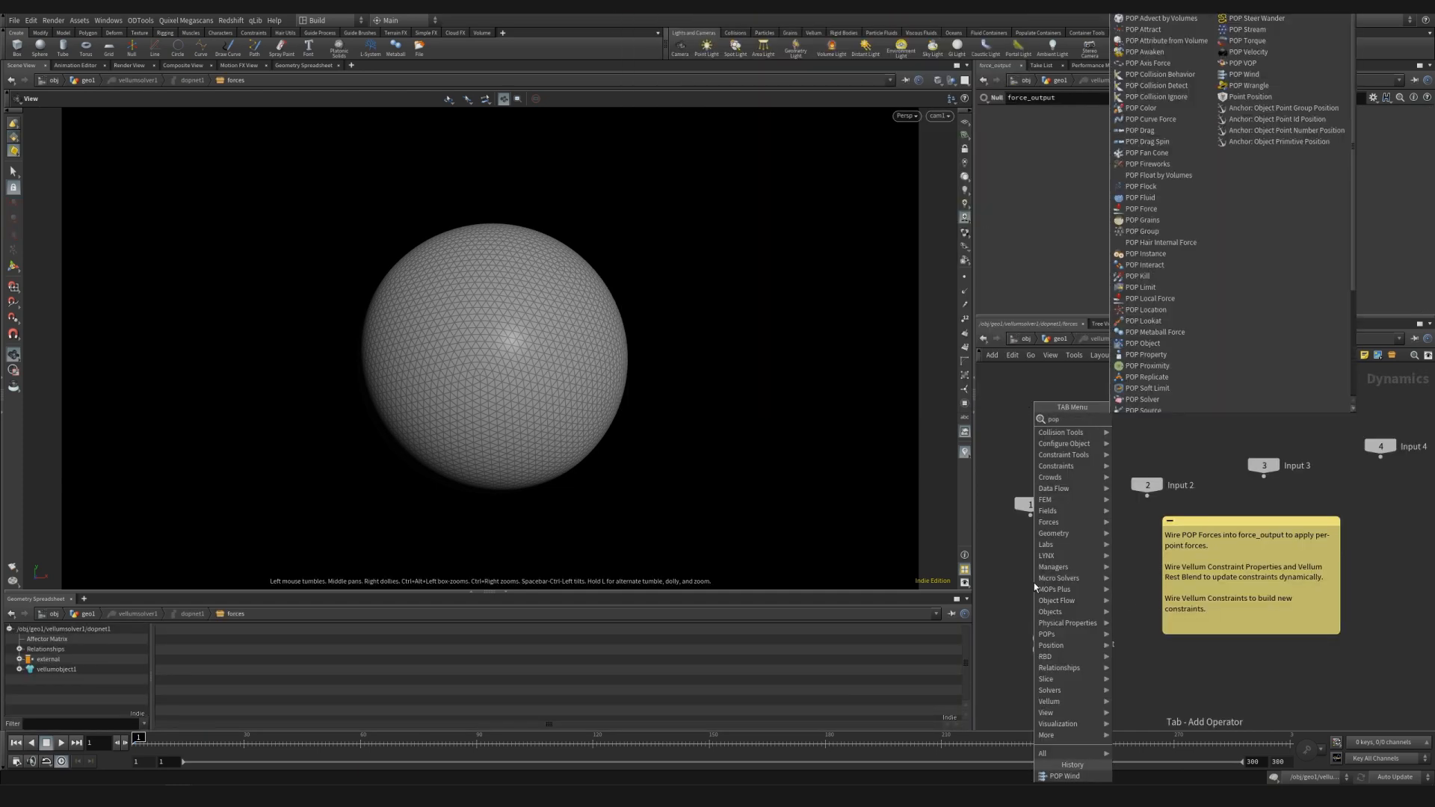
- Place a POP Wind node above force_output in the solver's forces subnet
key("Escape")
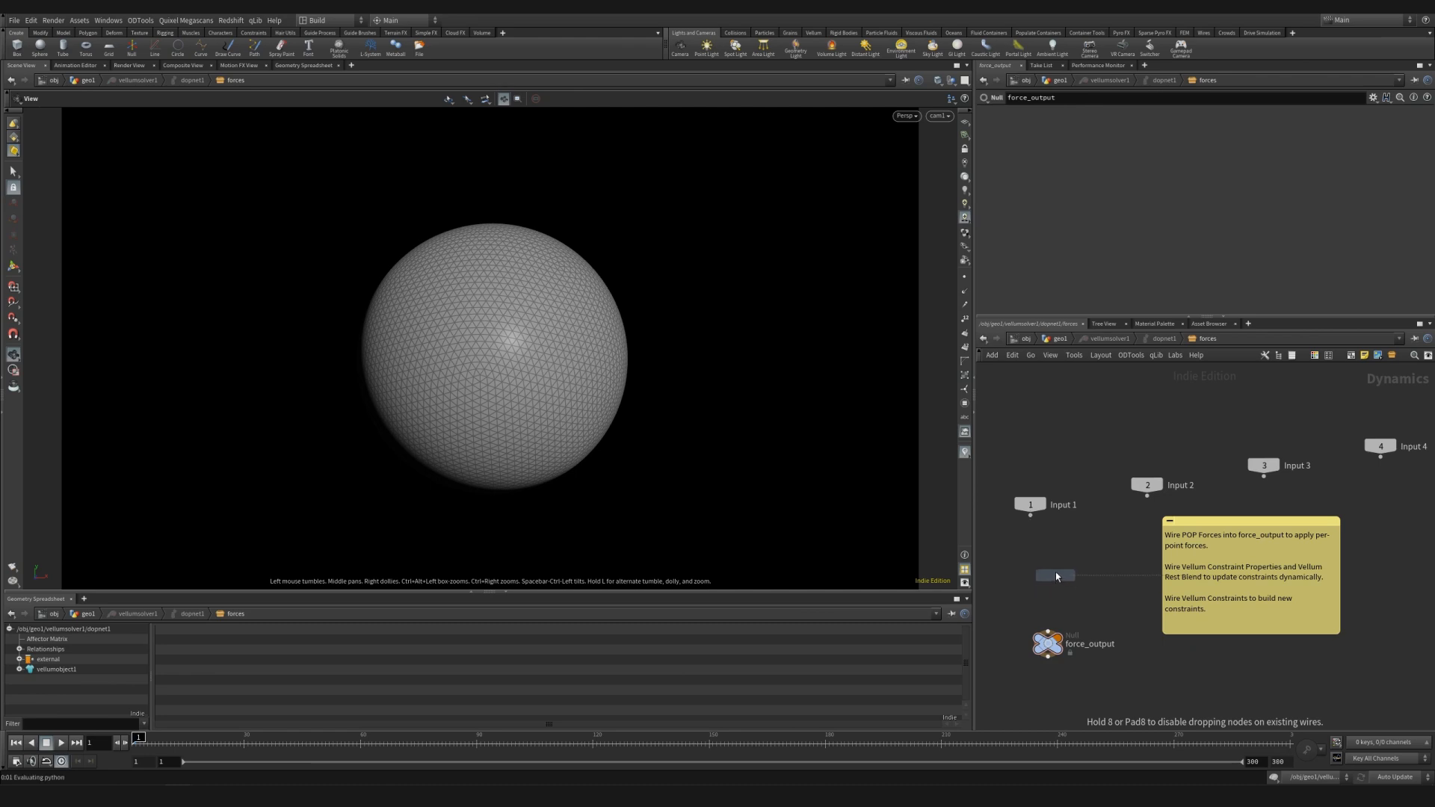
left_click(1056, 575)
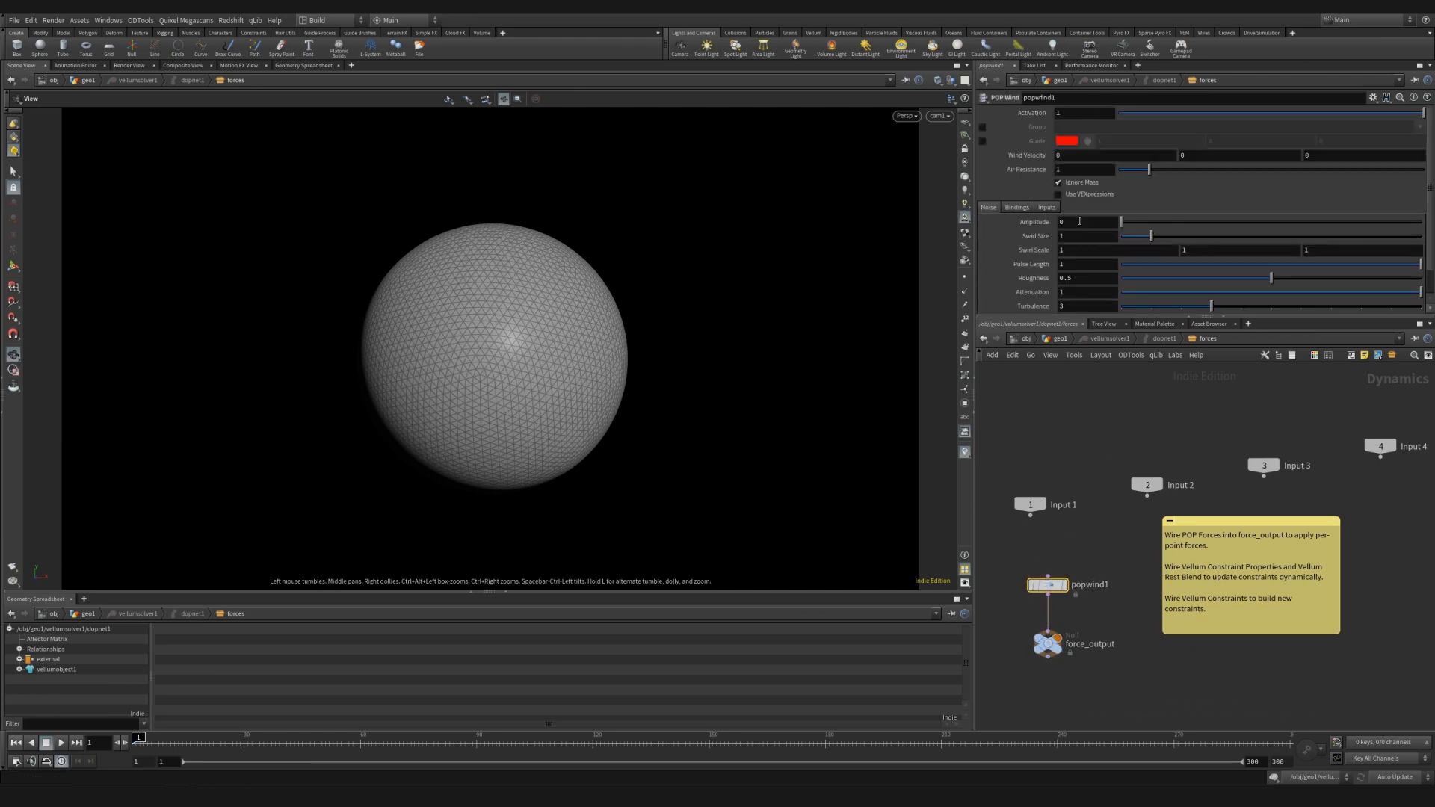
left_click(1097, 155)
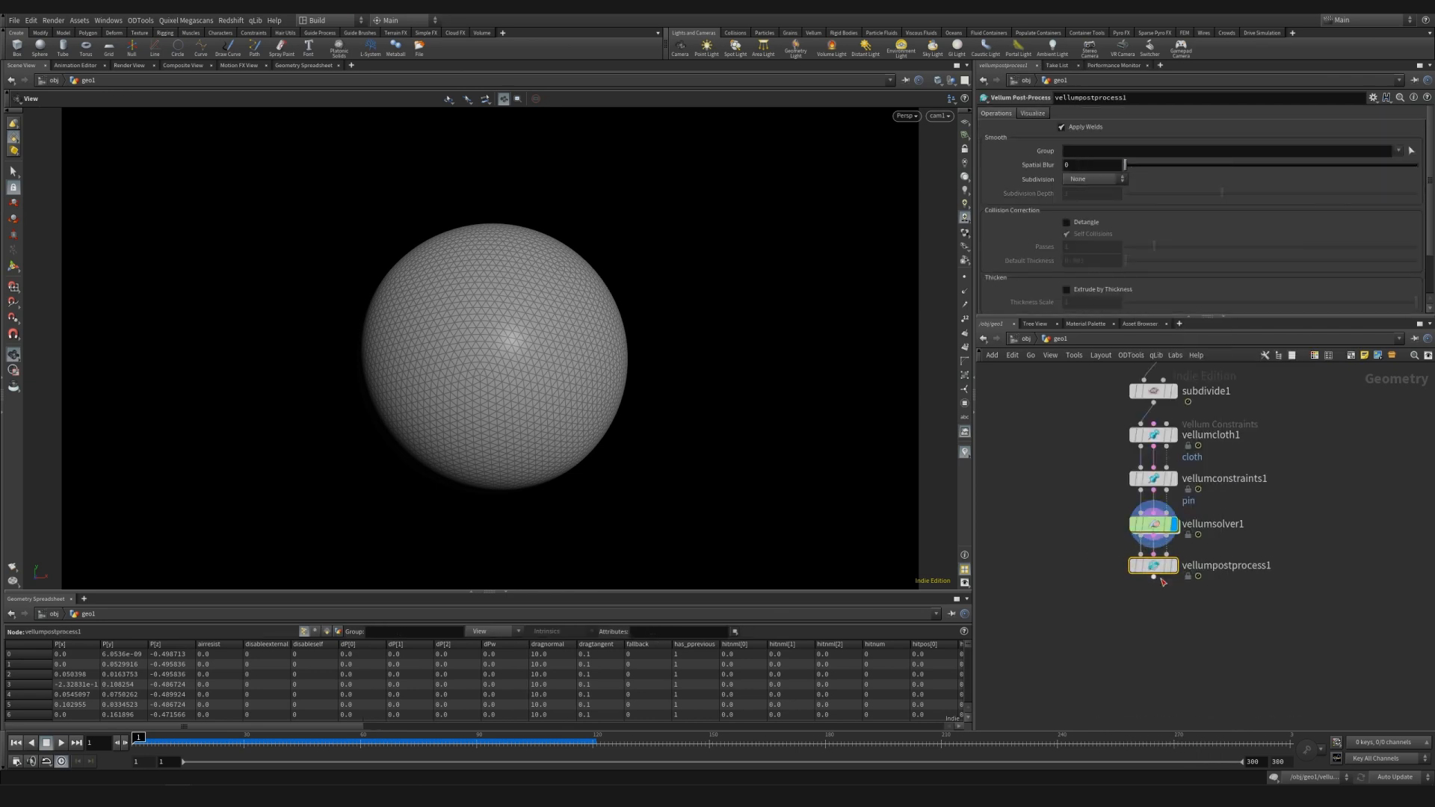
- Set the Vellum Post-Process Subdivision after vellumsolver1 to Loop
left_click(1094, 178)
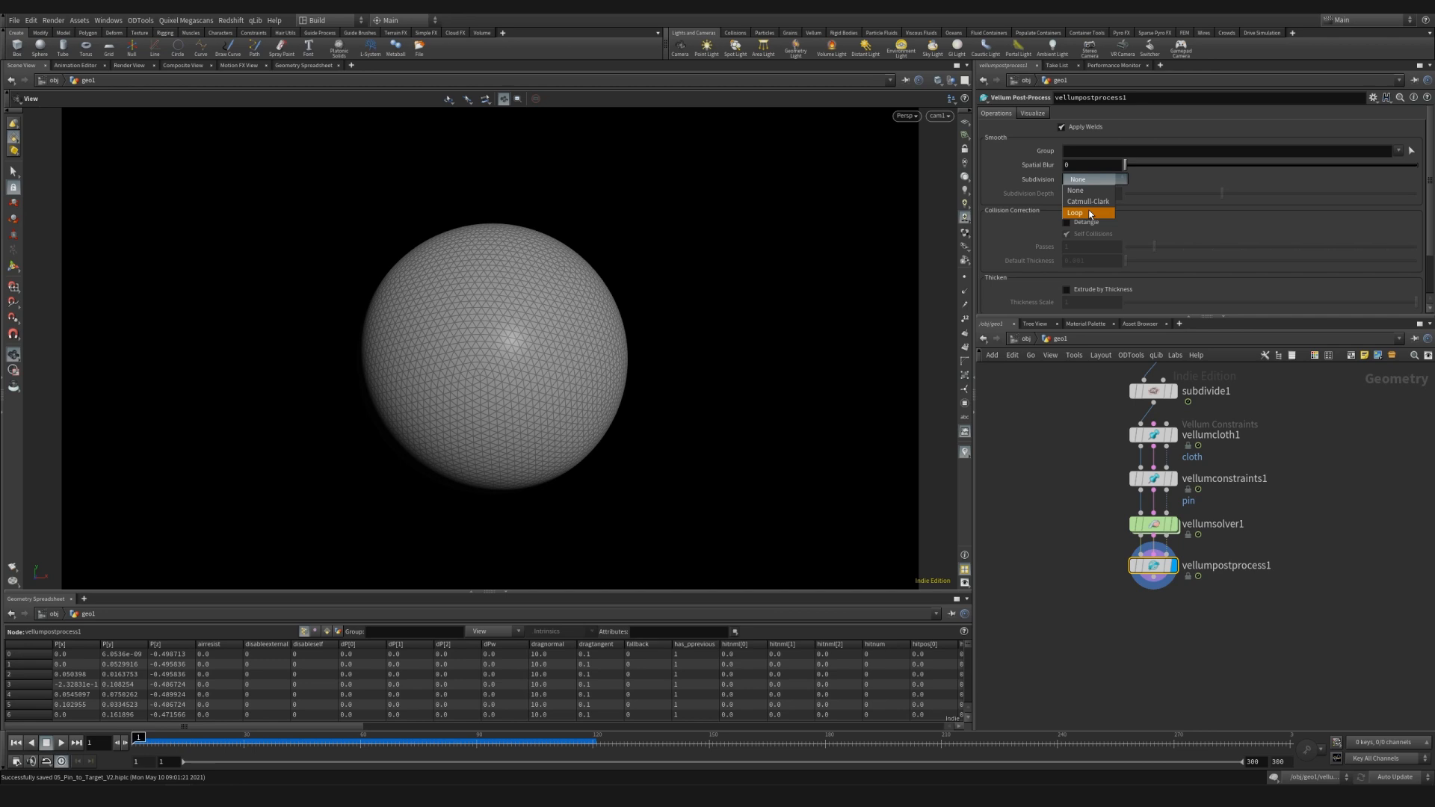
left_click(1074, 212)
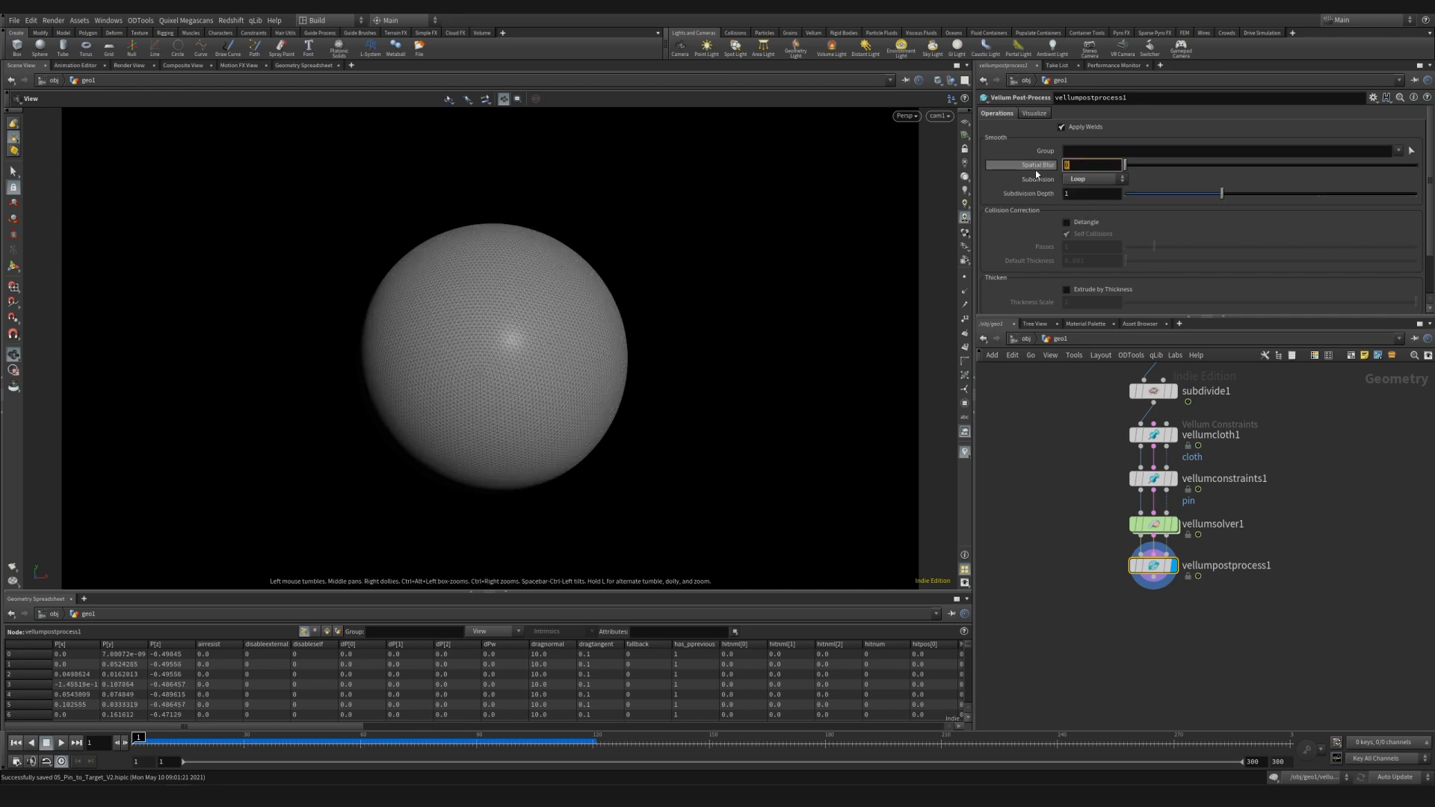